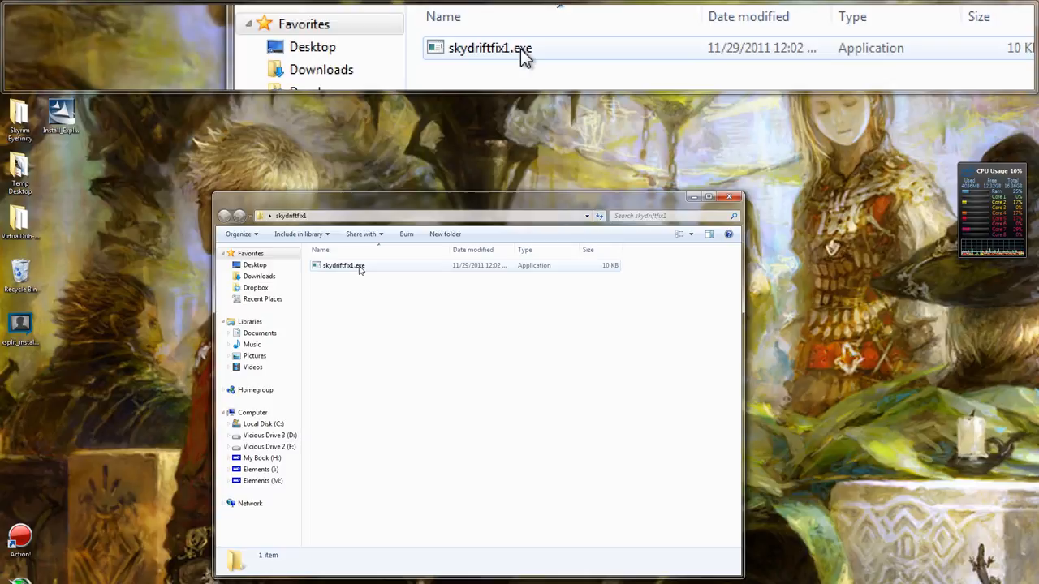
Activate the elevated command prompt working in the Desktop's skydriftfix1 folder.
{"action": "left_click", "coordinate": [344, 266]}
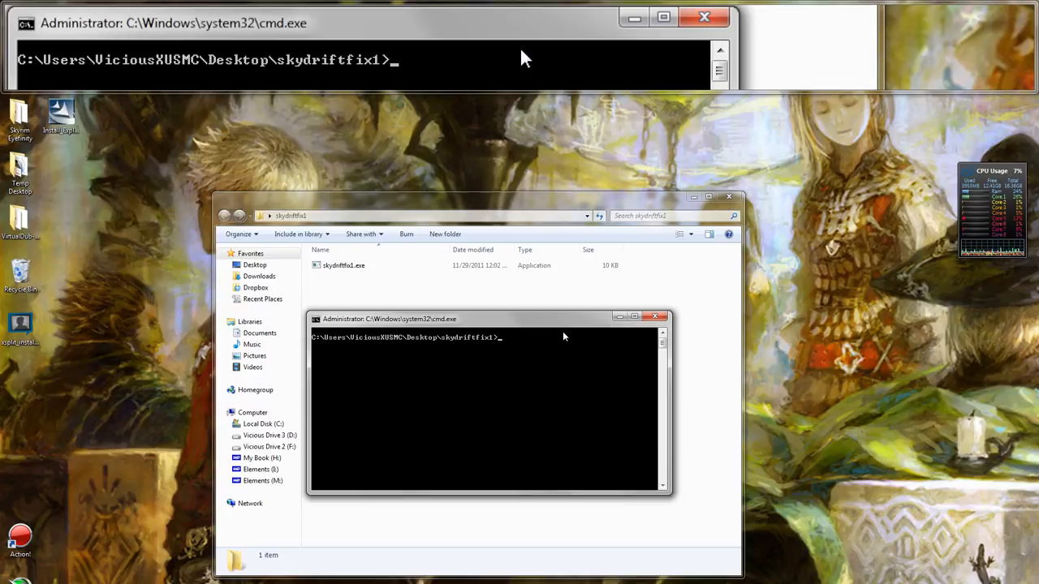
Run skydriftfix1 with no arguments, getting the usage message that a FOV value is required.
{"action": "type", "text": "skydrift"}
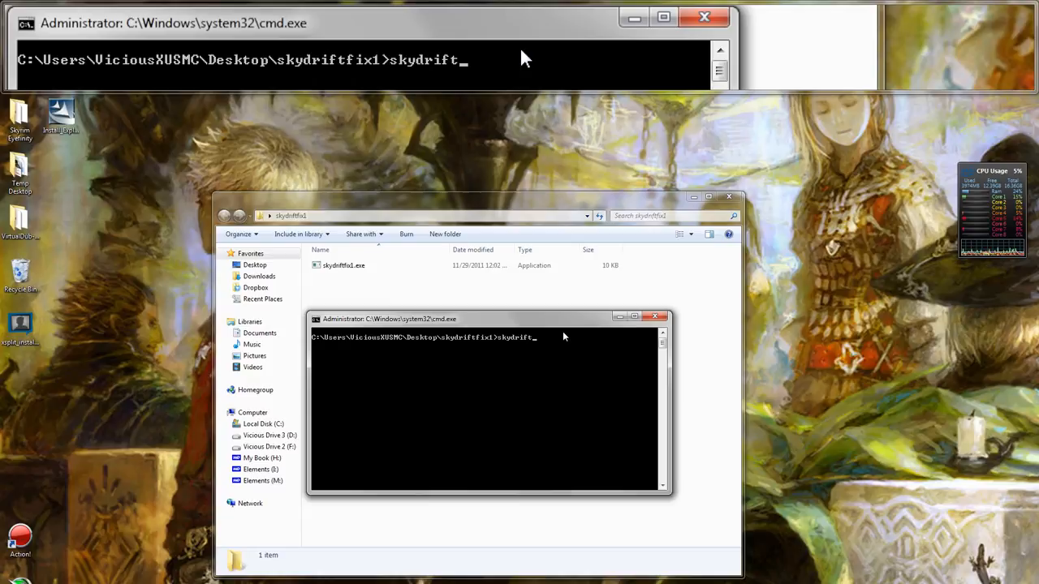
{"action": "key", "text": "Return"}
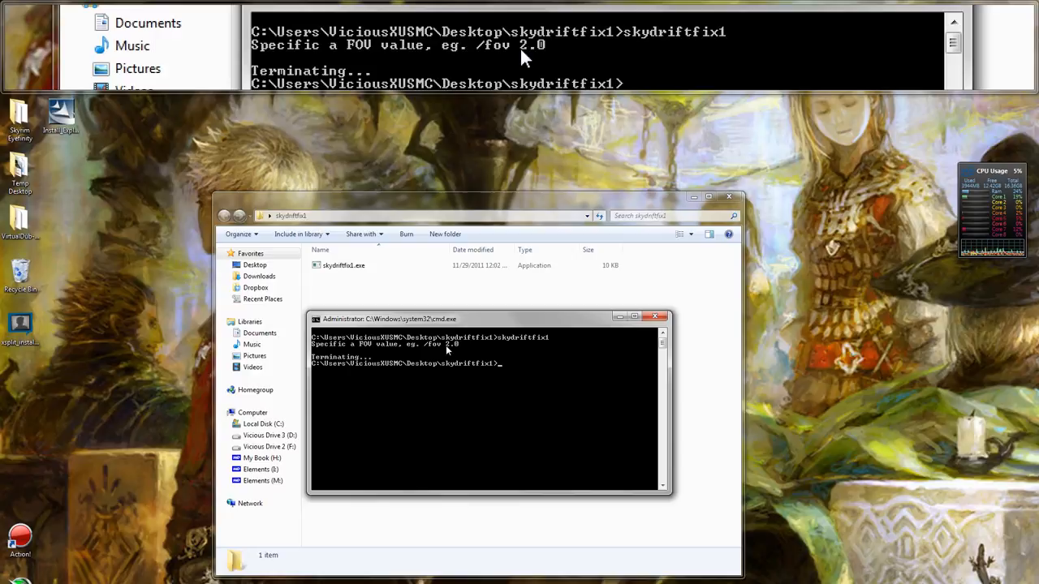
Run skydriftfix1 /fov 3.0 so it reports the FOV and starts searching for the Skydrift process.
{"action": "type", "text": "skydriftfix1"}
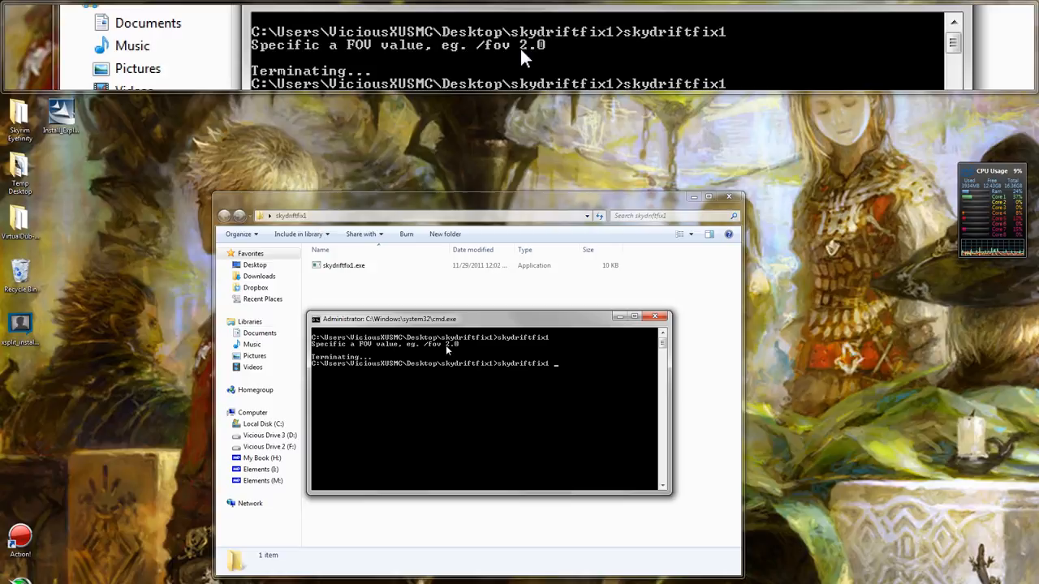
{"action": "key", "text": "Return"}
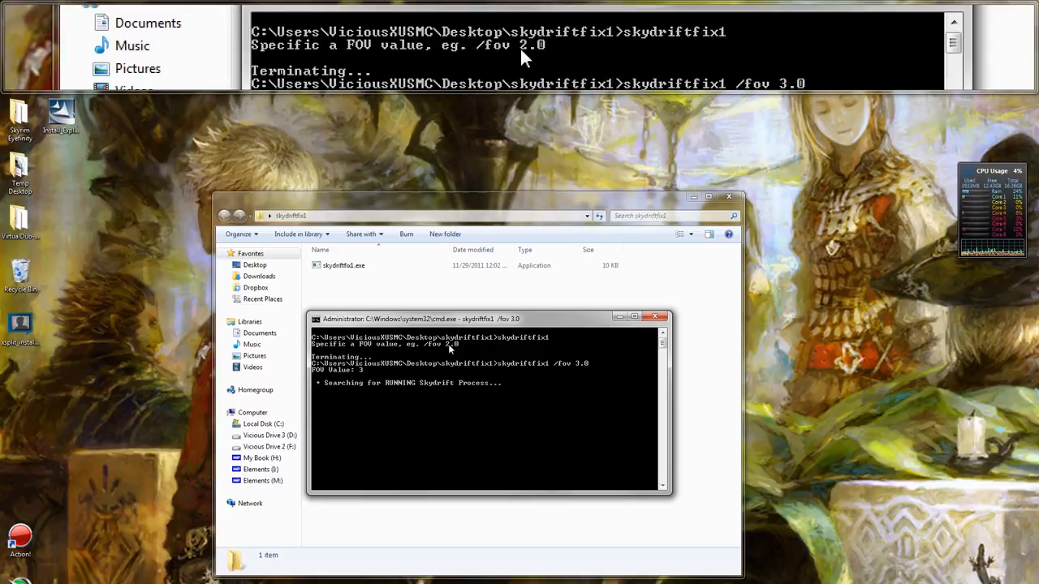